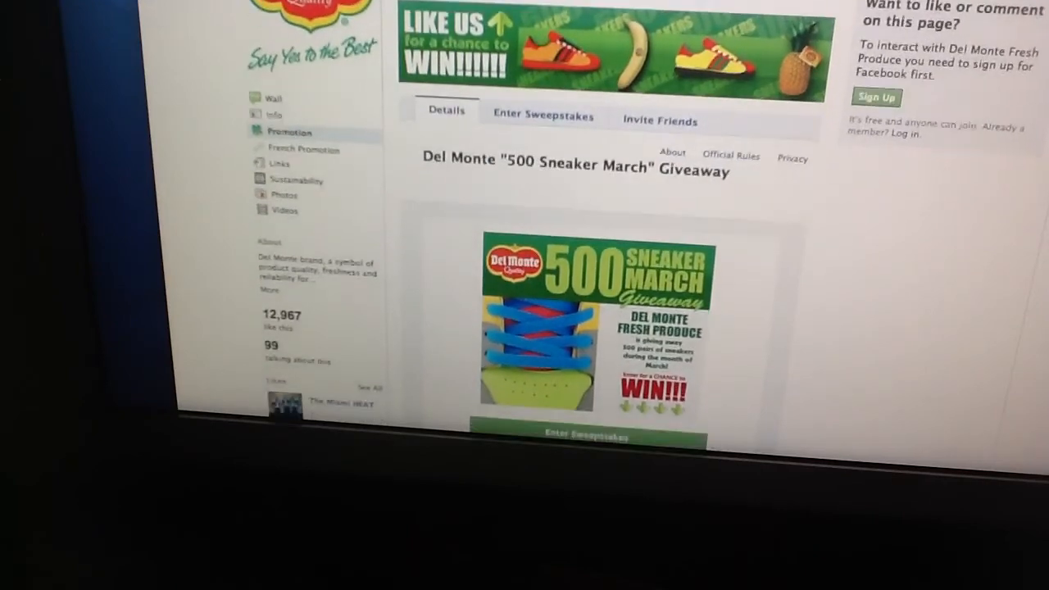
scroll(down, 3)
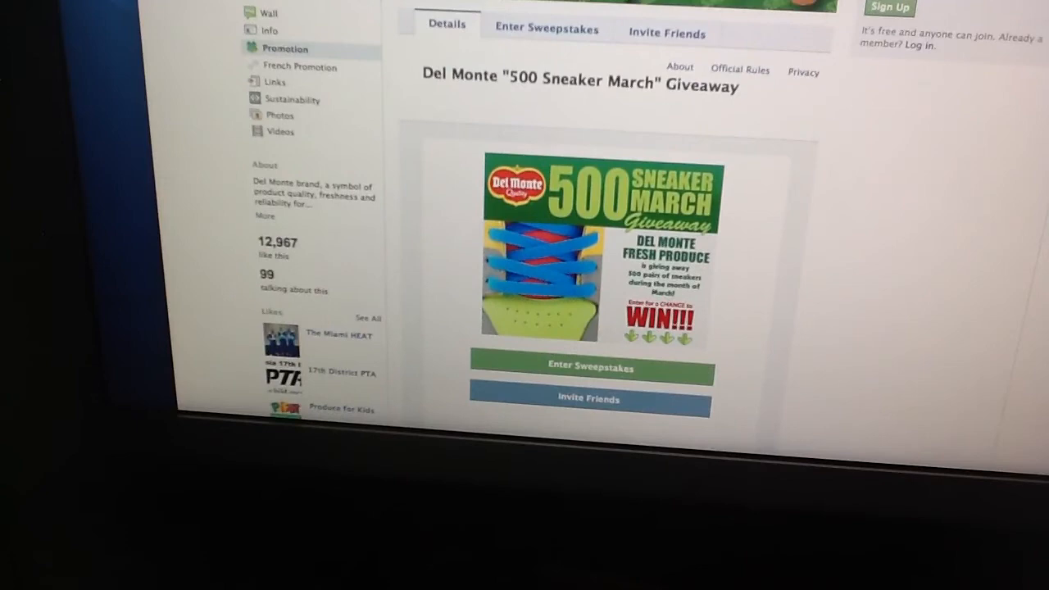
scroll(down, 3)
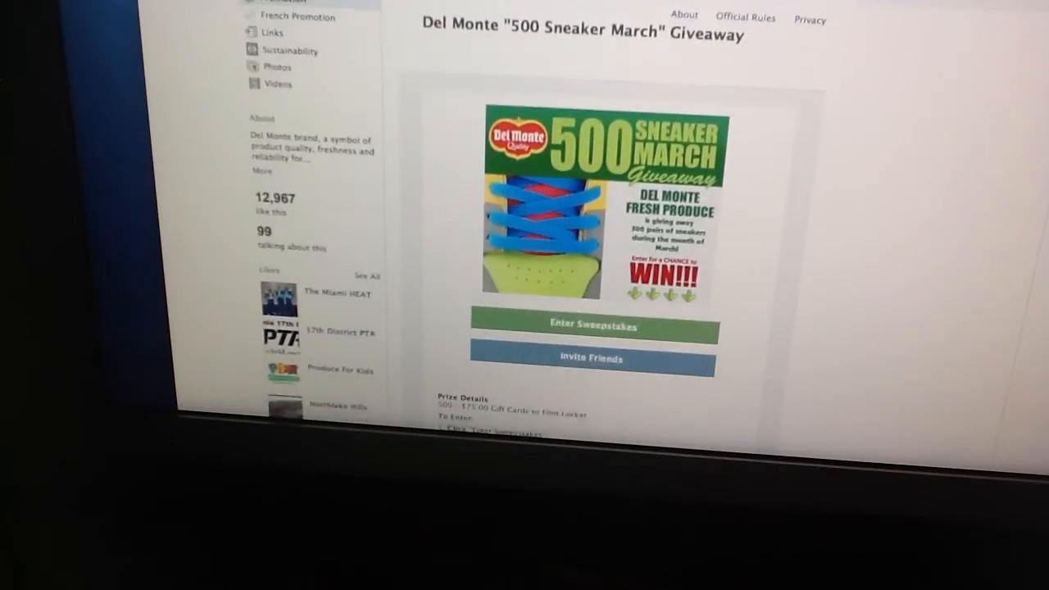
scroll(down, 3)
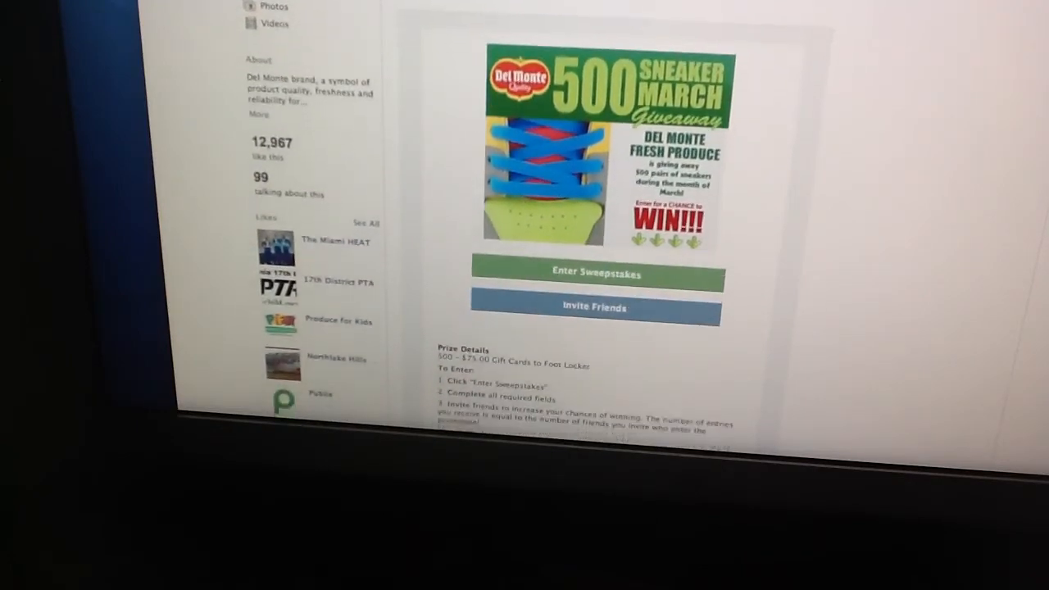
scroll(down, 3)
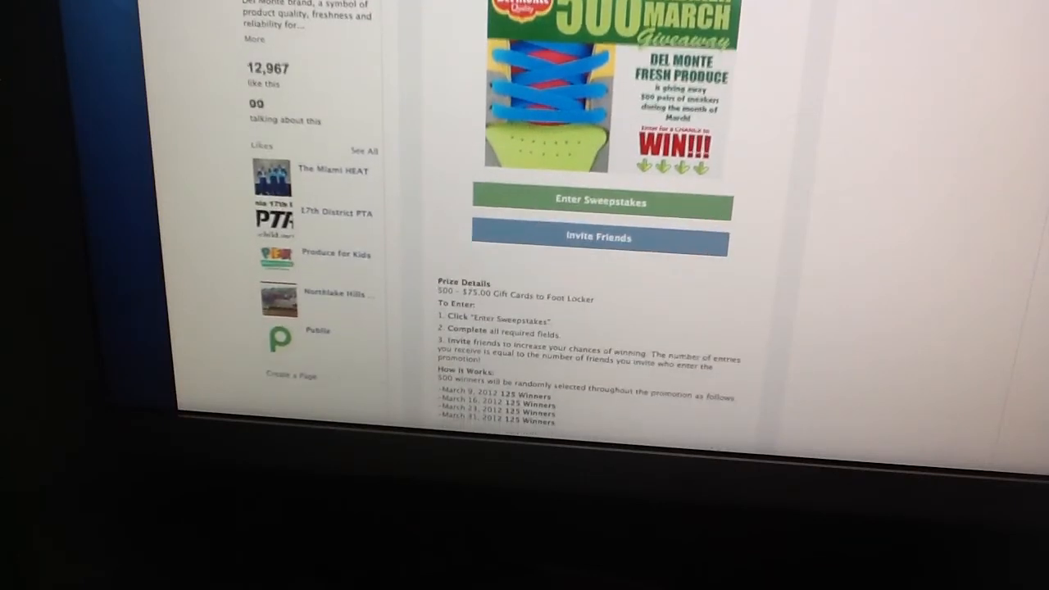
scroll(down, 3)
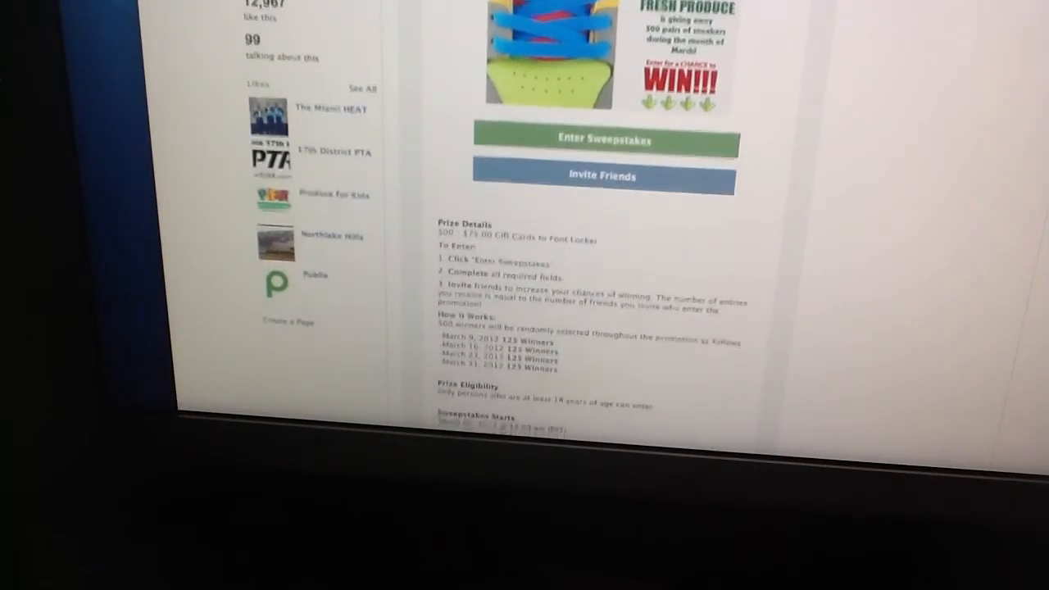
scroll(down, 3)
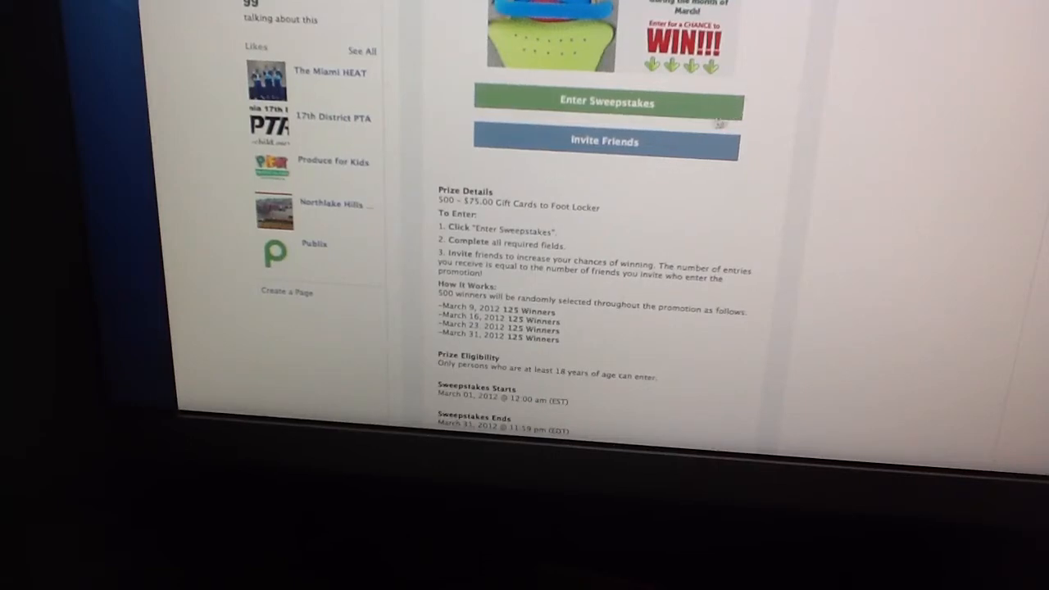
mouse_move(771, 297)
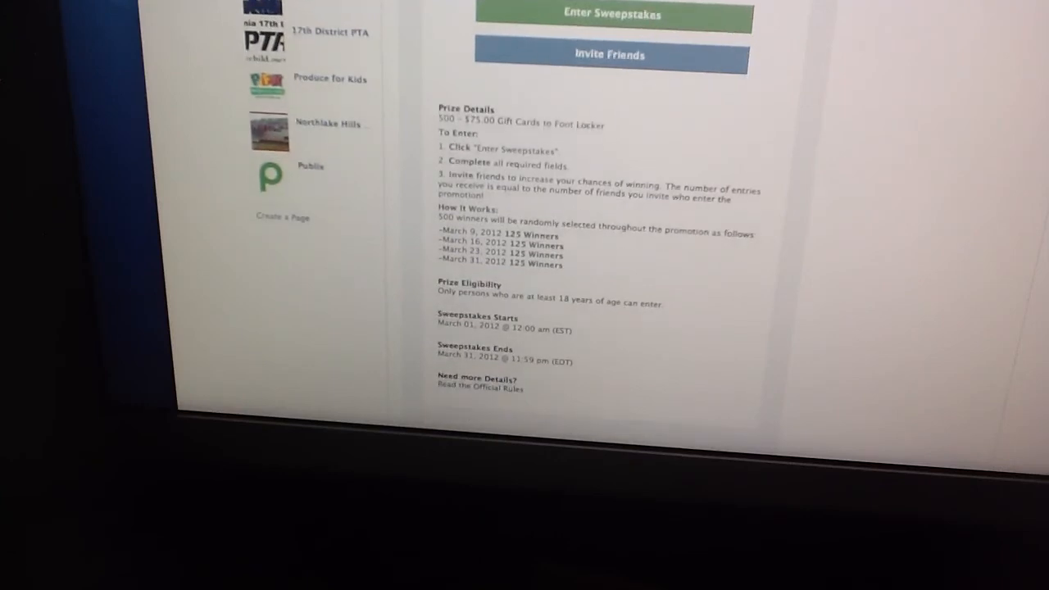
scroll(down, 3)
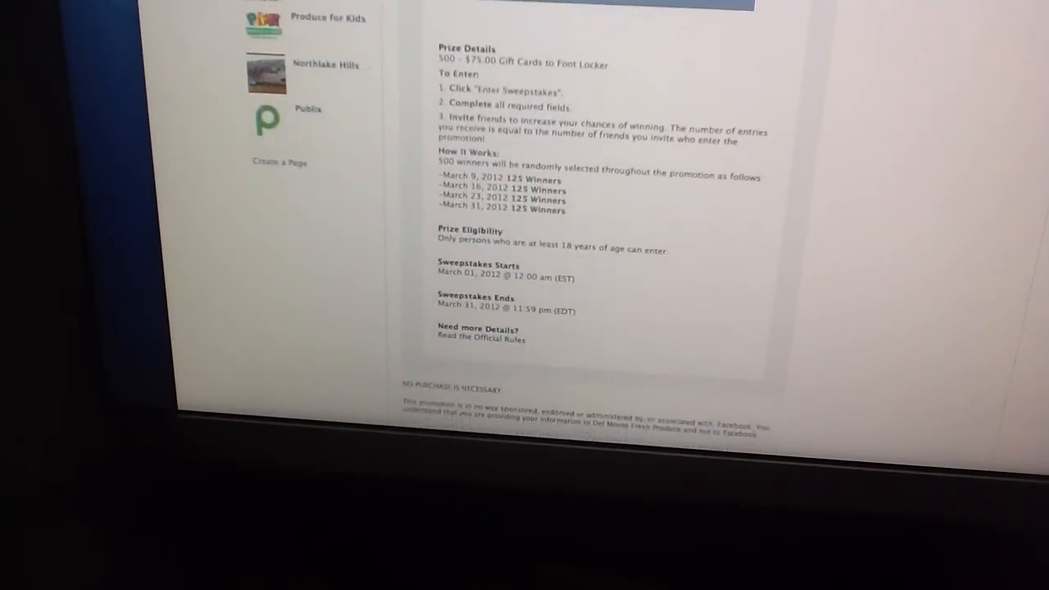
scroll(down, 3)
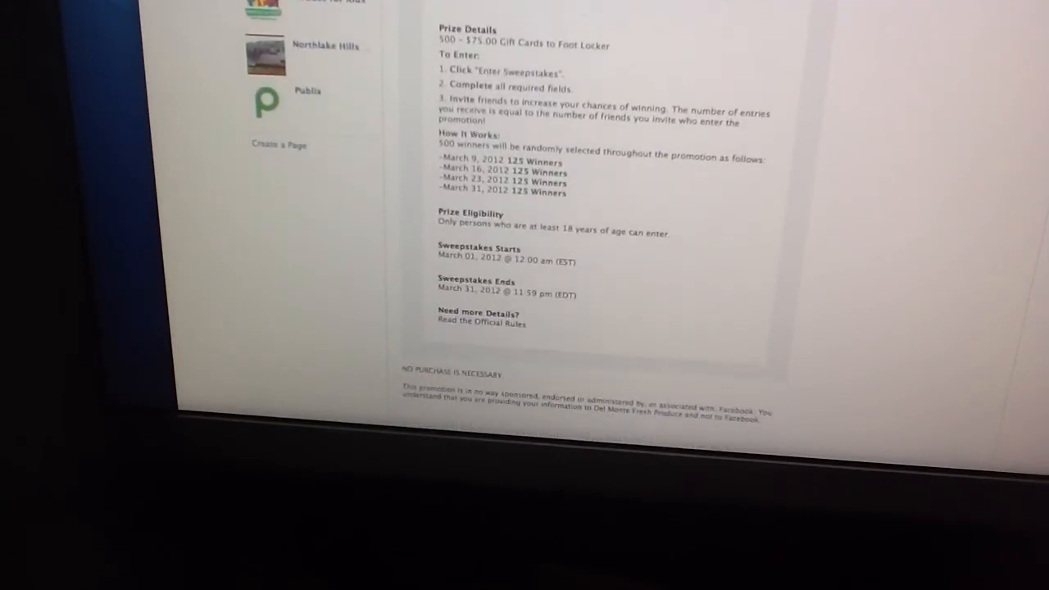